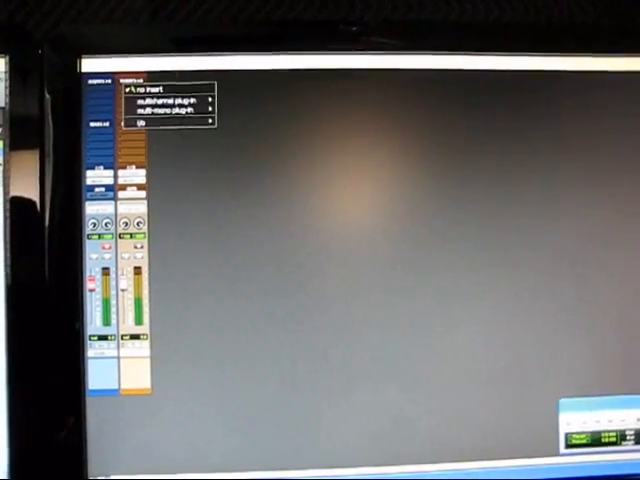
- Bring up the insert plug-in menu offering multichannel and multi-mono choices
left_click(156, 104)
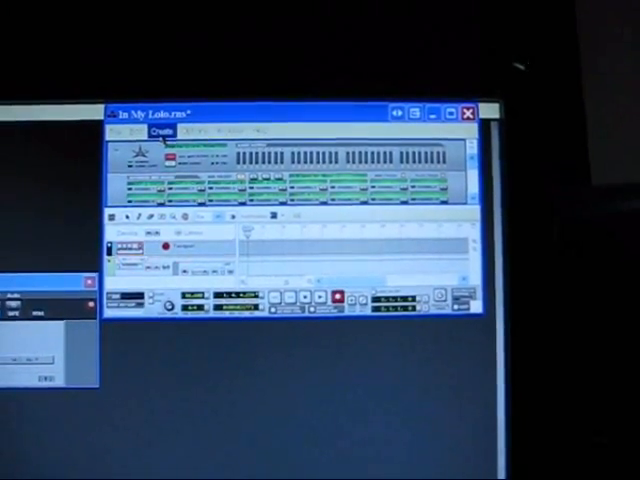
left_click(160, 128)
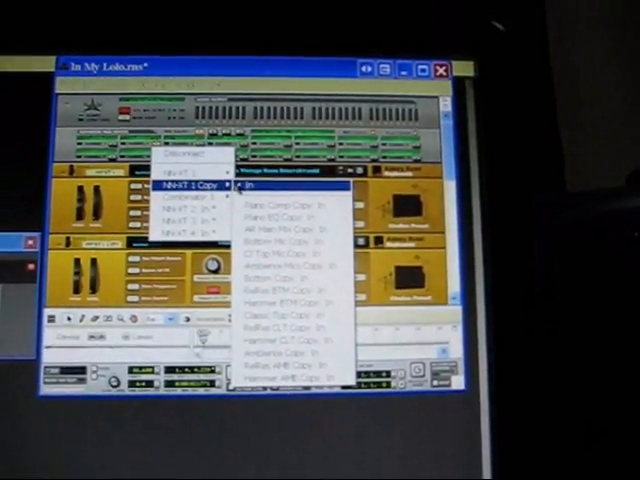
- Choose NNXT 1 Copy as the routing destination from the device list
left_click(268, 188)
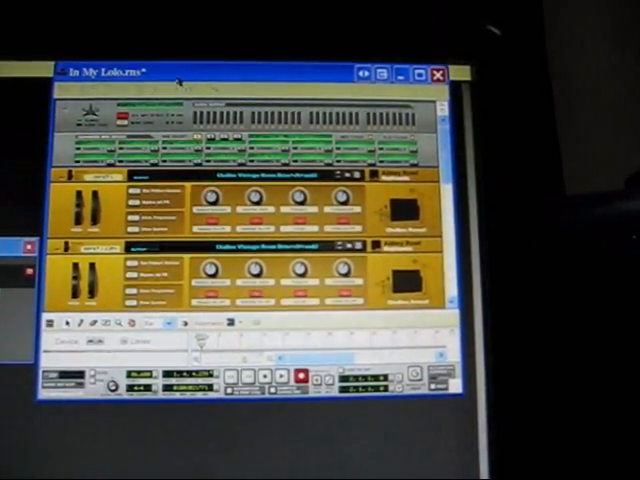